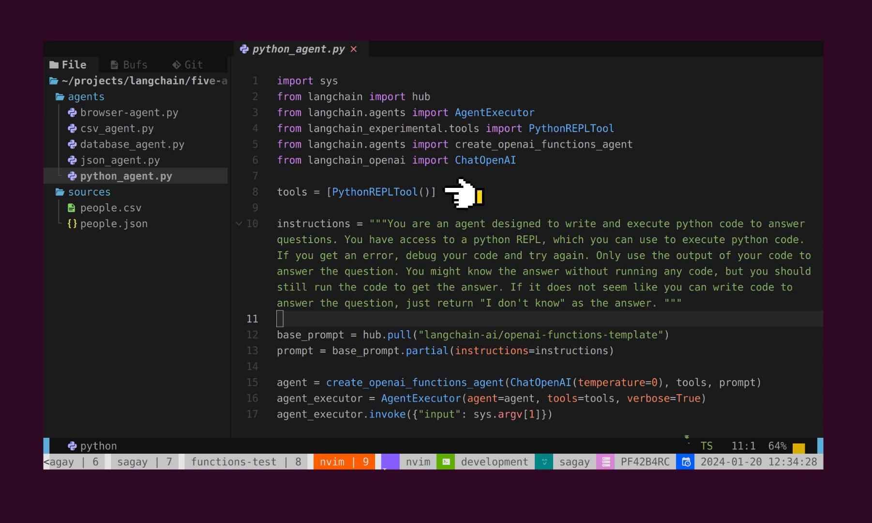
pyautogui.moveTo(581, 431)
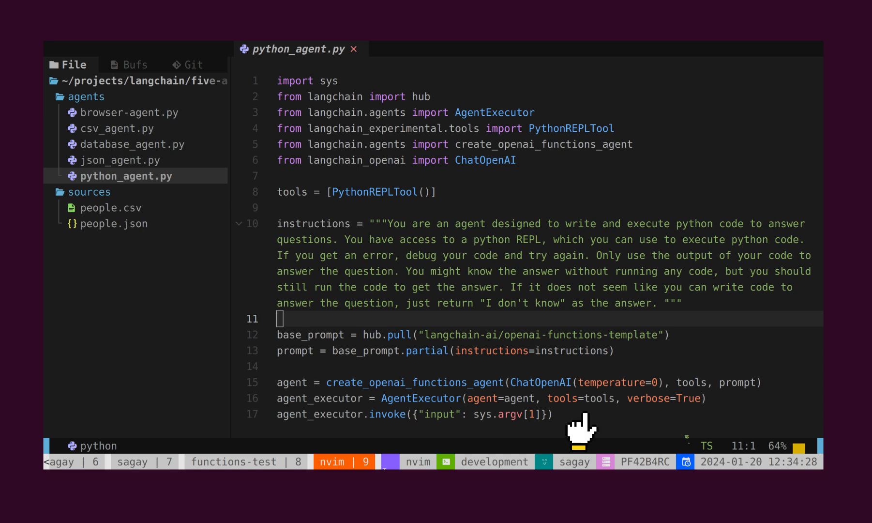
pyautogui.moveTo(581, 430)
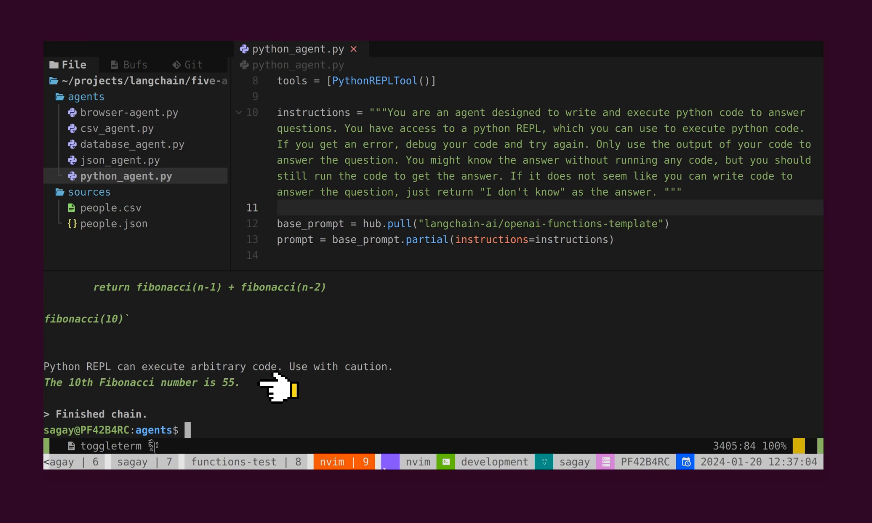
pyautogui.moveTo(283, 389)
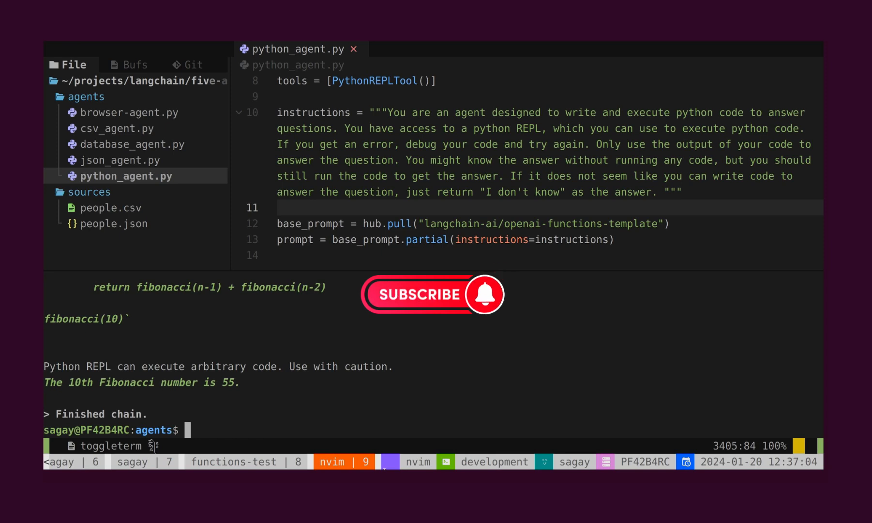
# Switch to database_agent.py, the SQL agent connecting to the school database.
pyautogui.click(133, 144)
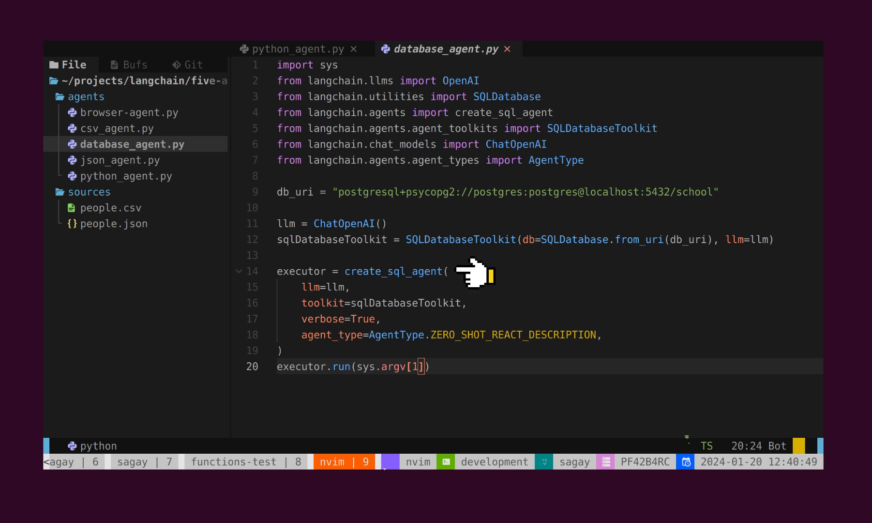
pyautogui.moveTo(470, 275)
pyautogui.write('python3 database_agent.py "Give me count of total number of students."')
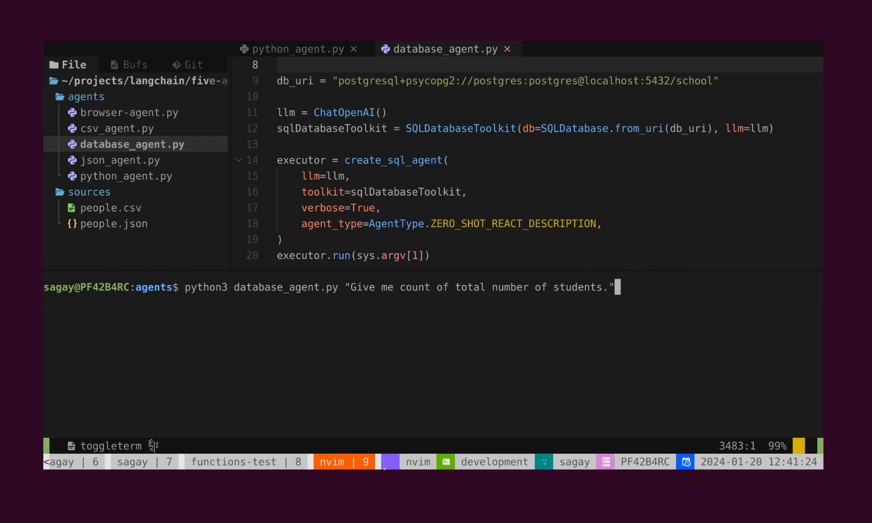
# Run the student count query, then ask for all students with marks more than 50.
pyautogui.press('Enter')
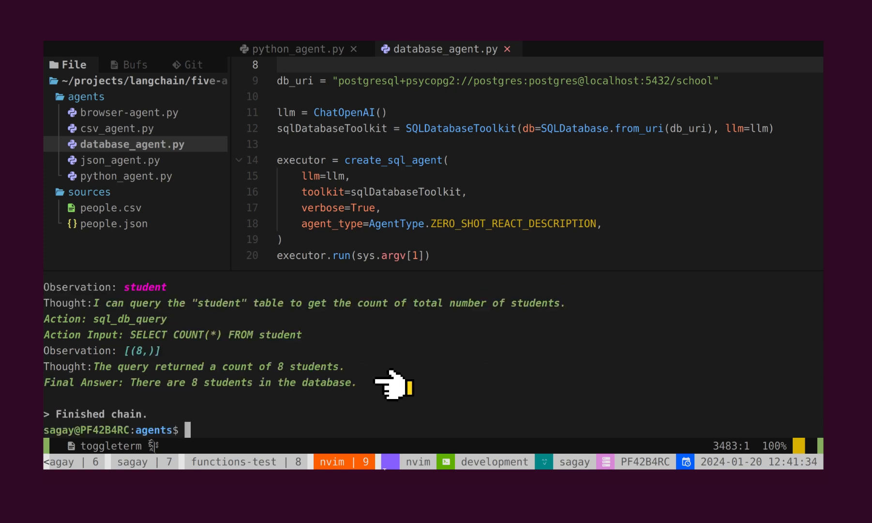
pyautogui.write('python3 database_agent.py "Give me all the students having marks more than 50"')
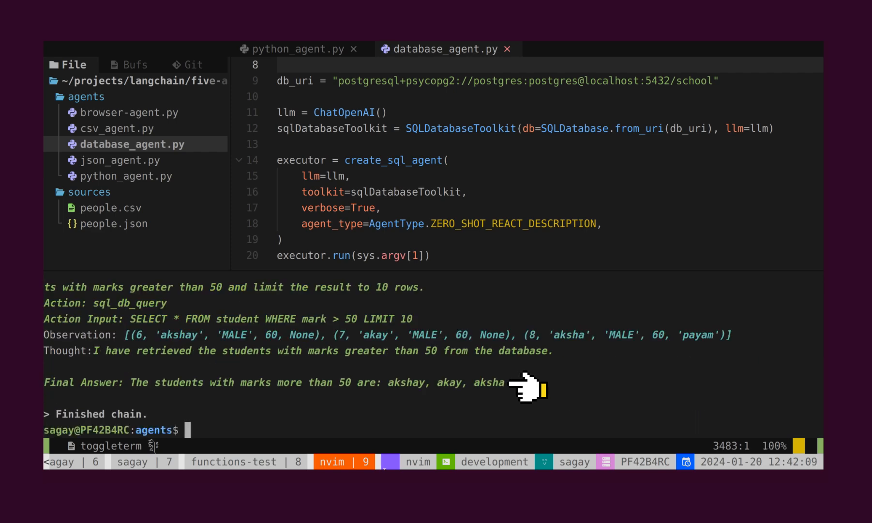
pyautogui.moveTo(528, 386)
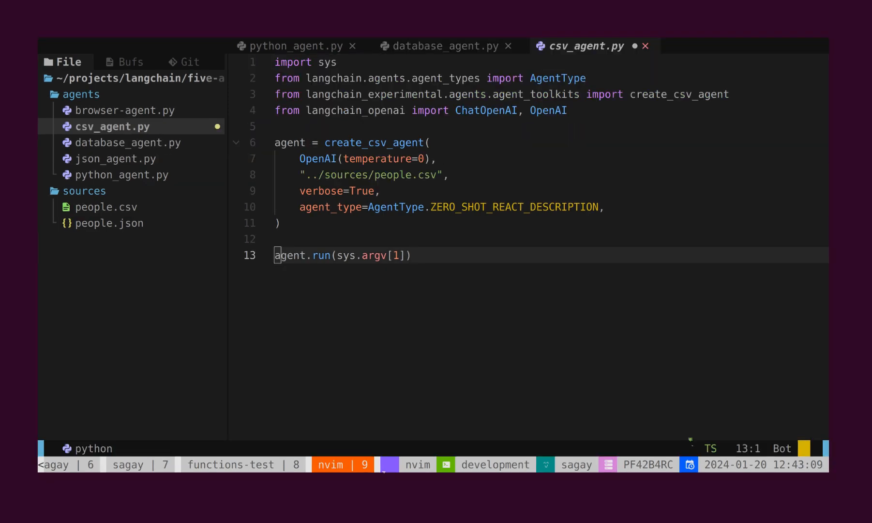
# Run csv_agent.py with the question "How many males are there?".
pyautogui.click(105, 207)
pyautogui.write('python3 csv_agent.py "How many males are there?"')
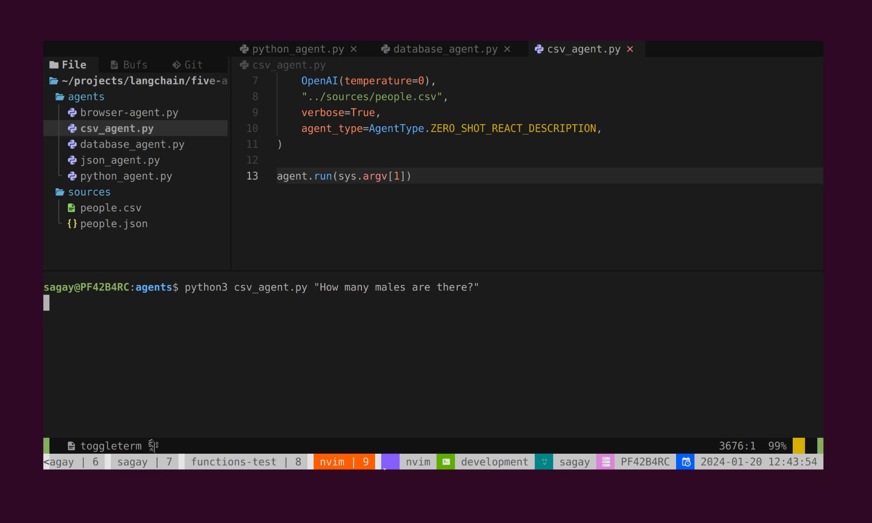
pyautogui.press('Enter')
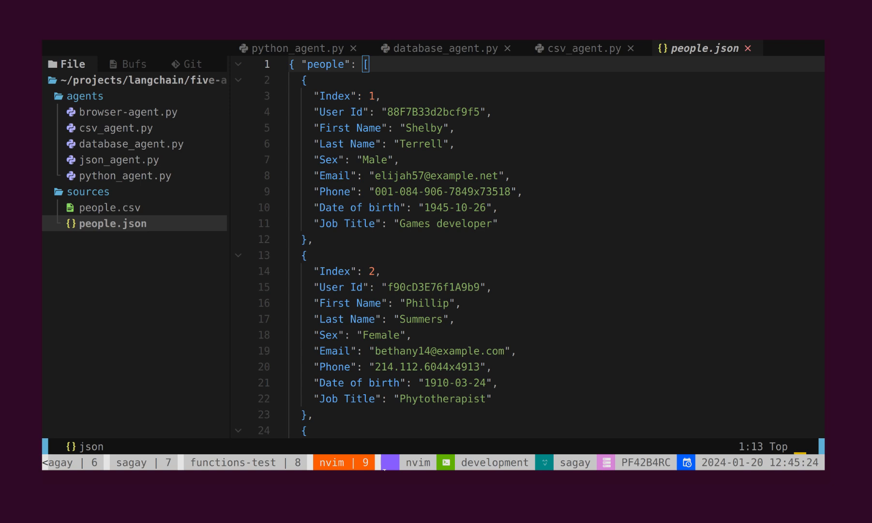
# Run json_agent.py asking for the first name of the first listed person's user ID.
pyautogui.click(117, 159)
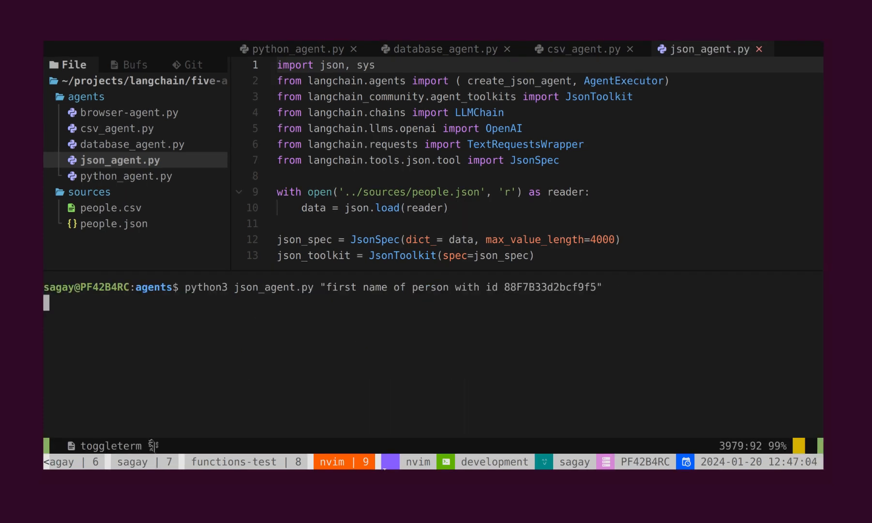
pyautogui.press('Return')
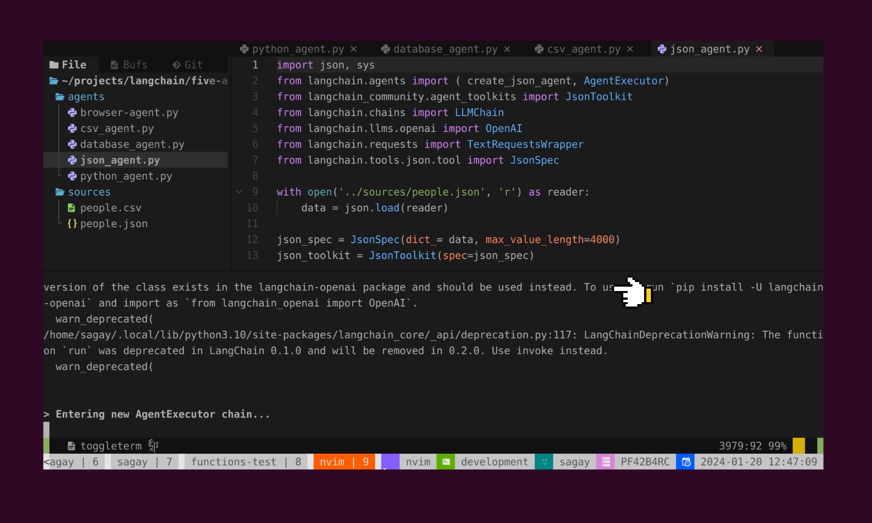